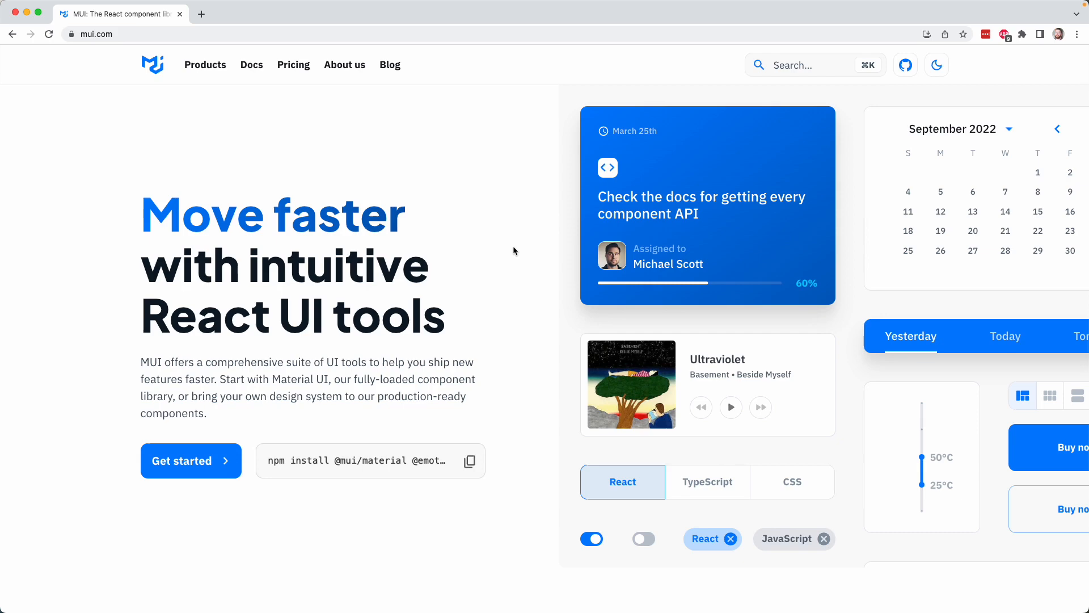
{"action": "mouse_move", "coordinate": [511, 251]}
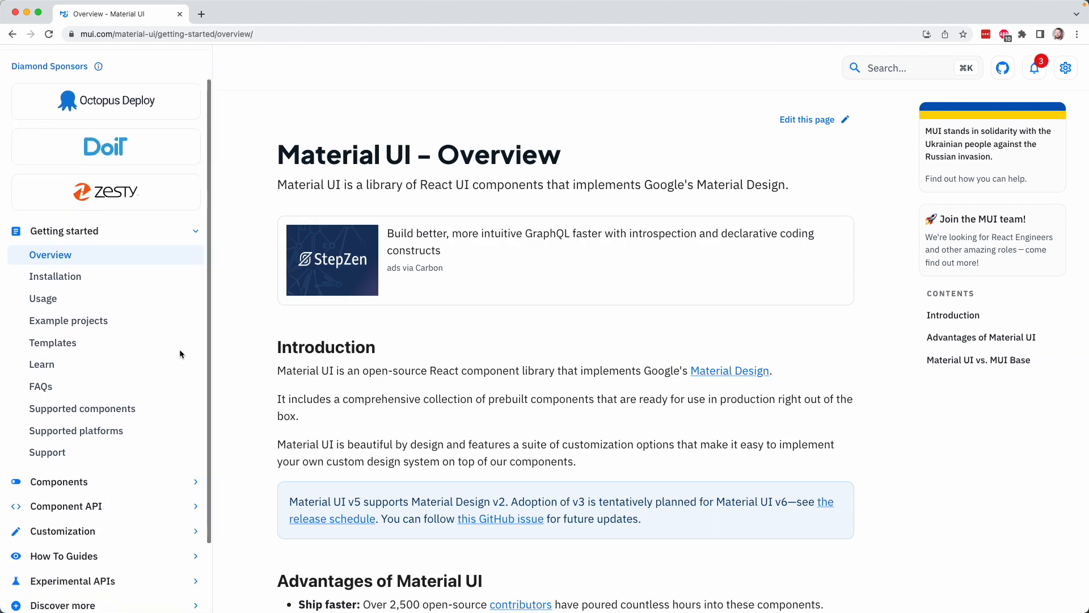
Step: Navigate to the Skeleton component page under the Feedback group of the Components list
{"action": "scroll", "scroll_direction": "down", "scroll_amount": 3}
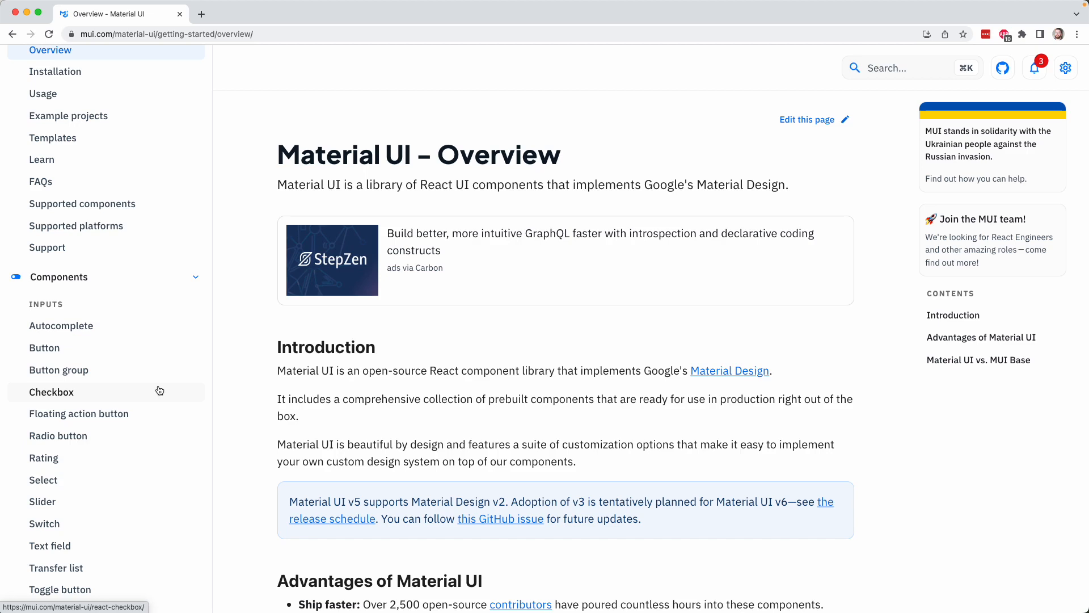
{"action": "scroll", "scroll_direction": "down", "scroll_amount": 3}
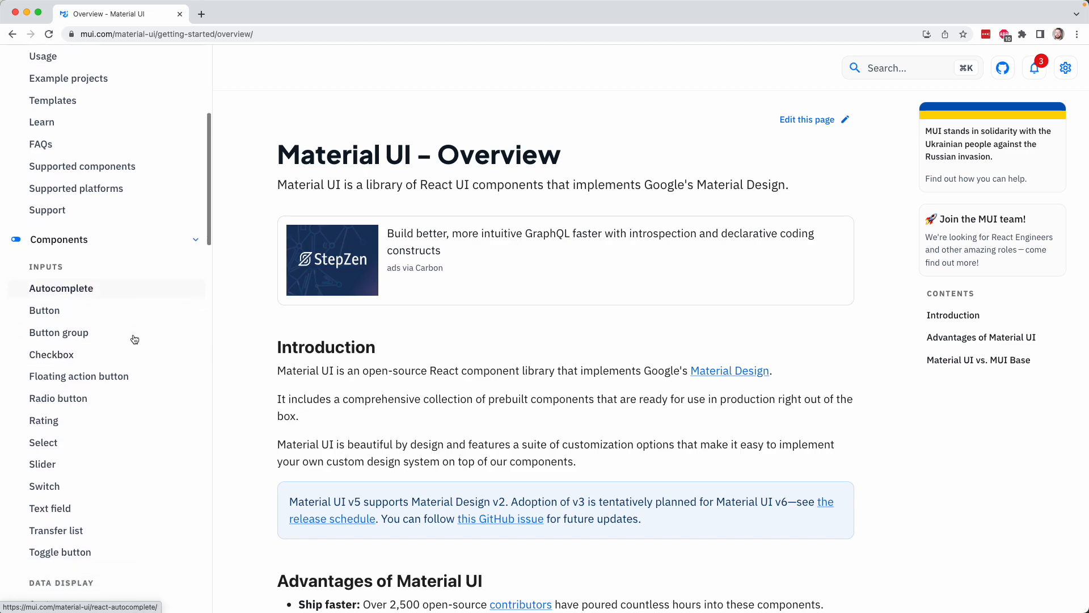
{"action": "scroll", "scroll_direction": "down", "scroll_amount": 3}
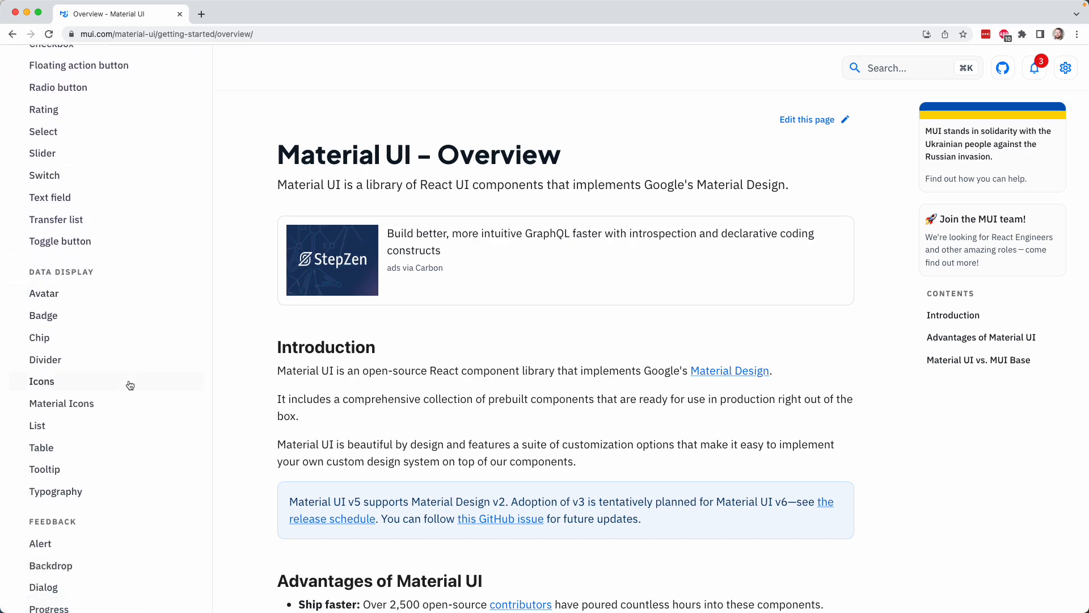
{"action": "scroll", "scroll_direction": "down", "scroll_amount": 3}
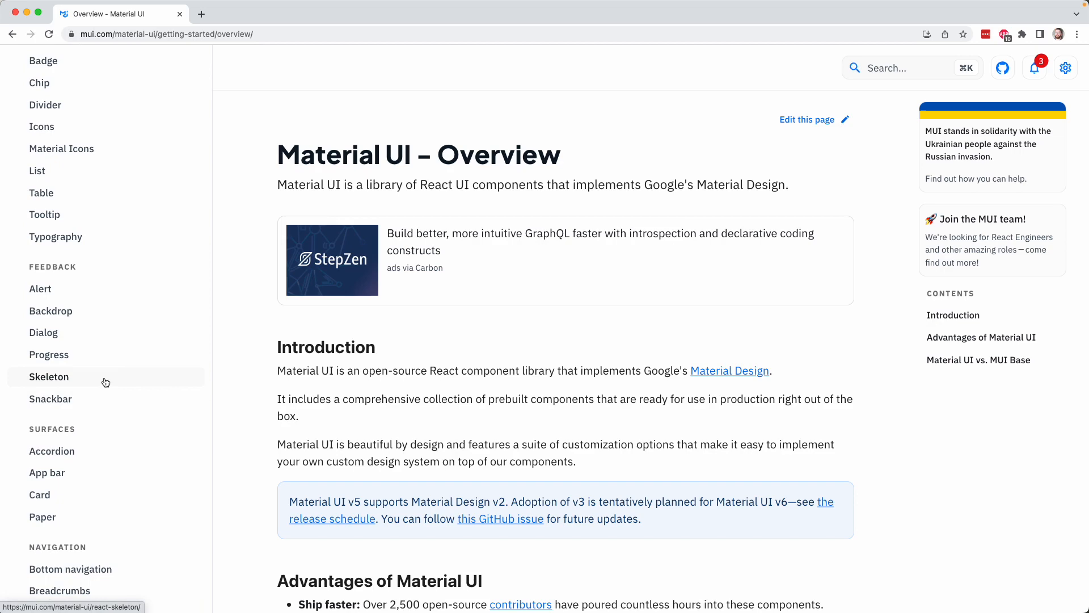
{"action": "left_click", "coordinate": [49, 377]}
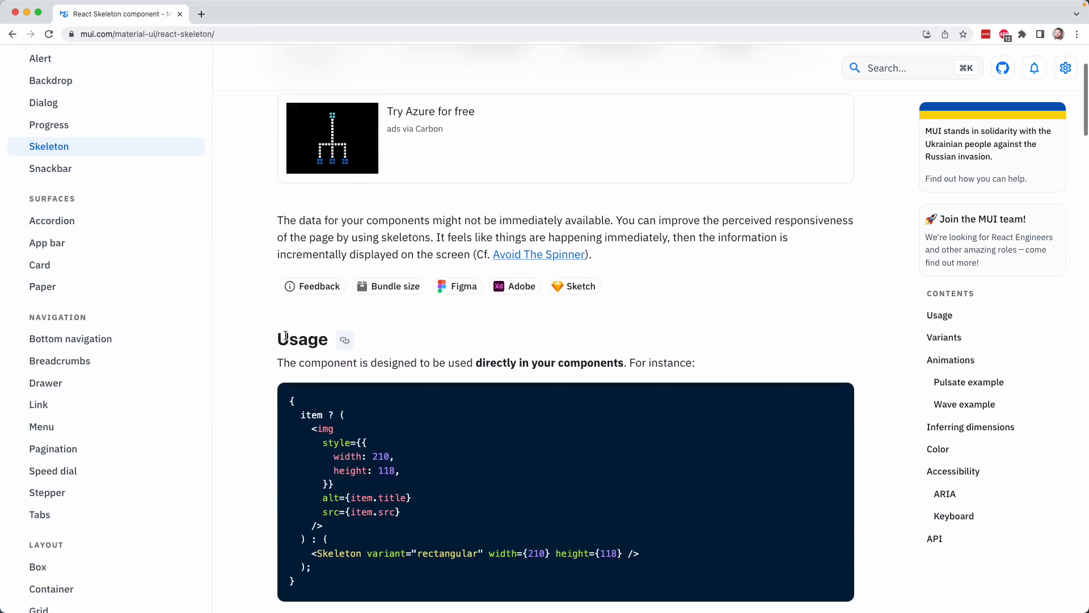
Step: Review the Skeleton variants, then switch to the Accordion component page under Surfaces
{"action": "scroll", "scroll_direction": "down", "scroll_amount": 3}
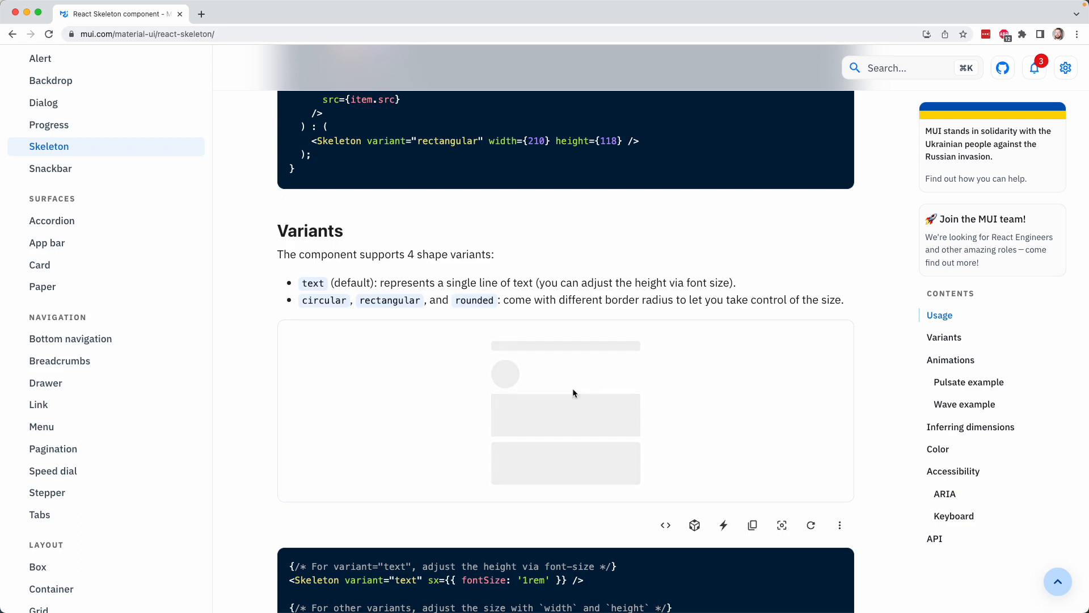
{"action": "mouse_move", "coordinate": [117, 229]}
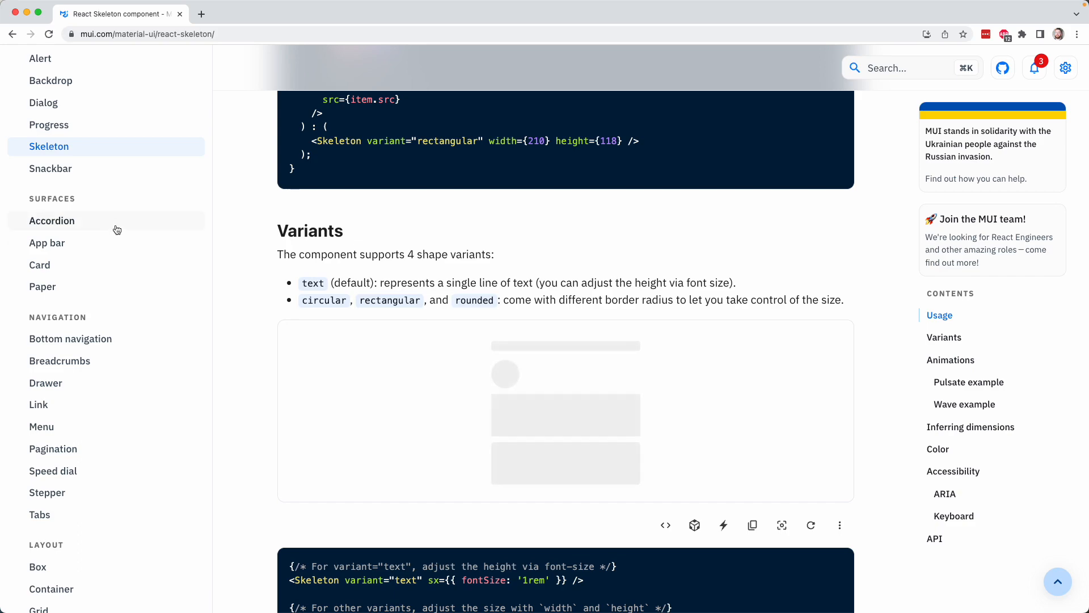
{"action": "left_click", "coordinate": [51, 220]}
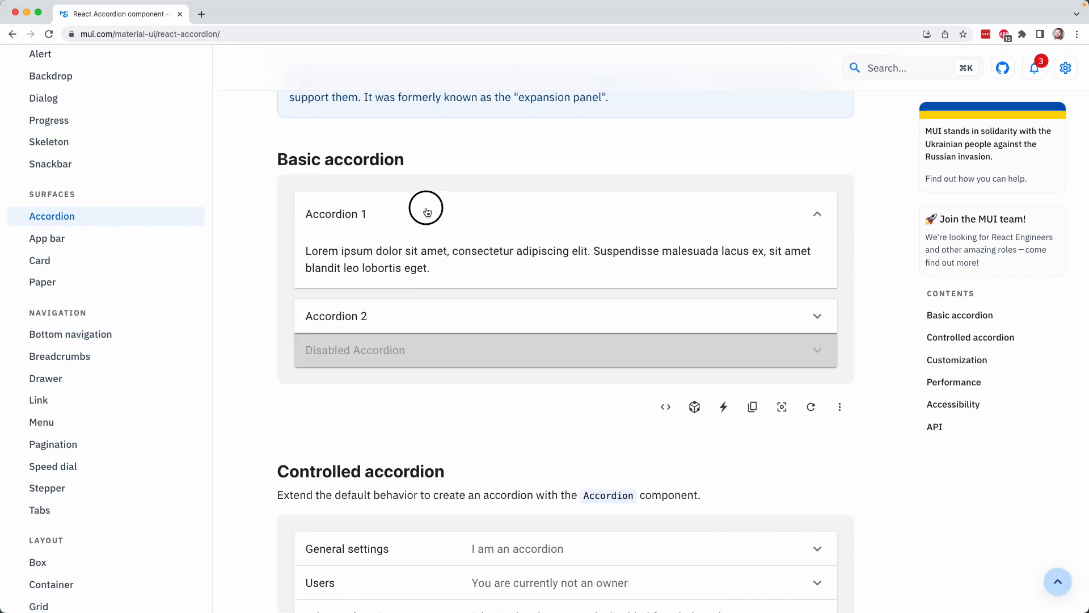
{"action": "mouse_move", "coordinate": [427, 211]}
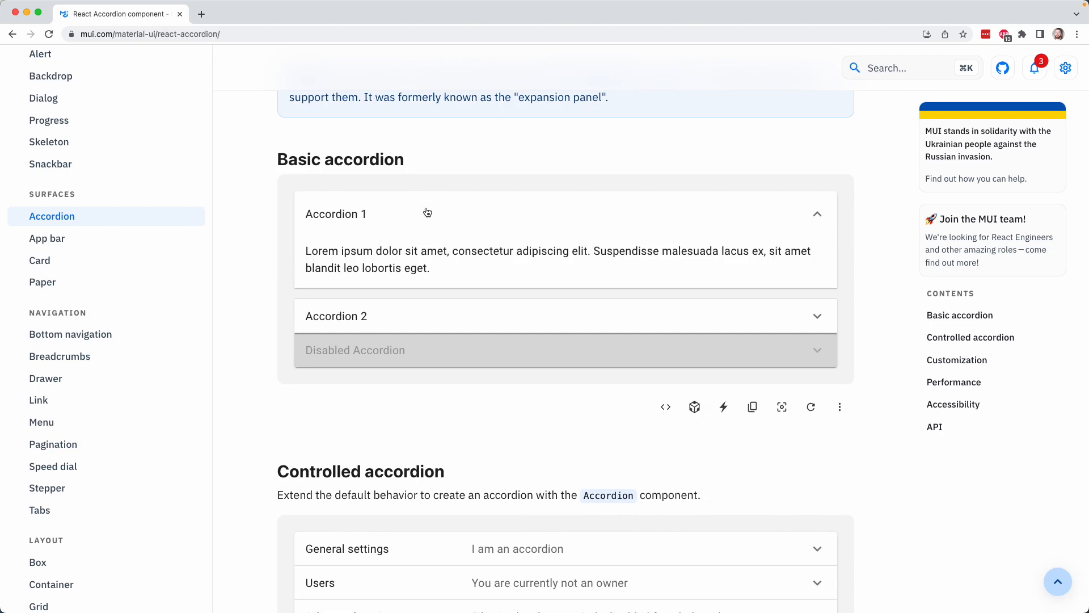
Step: Switch to the Card component page to see the Basic card demo
{"action": "left_click", "coordinate": [40, 256]}
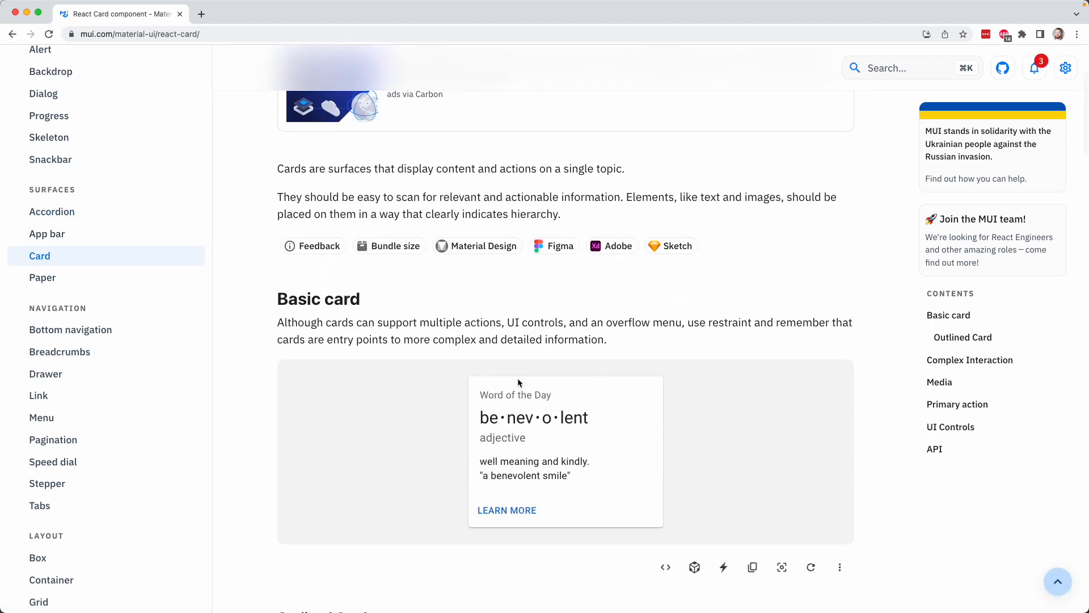
{"action": "mouse_move", "coordinate": [529, 408]}
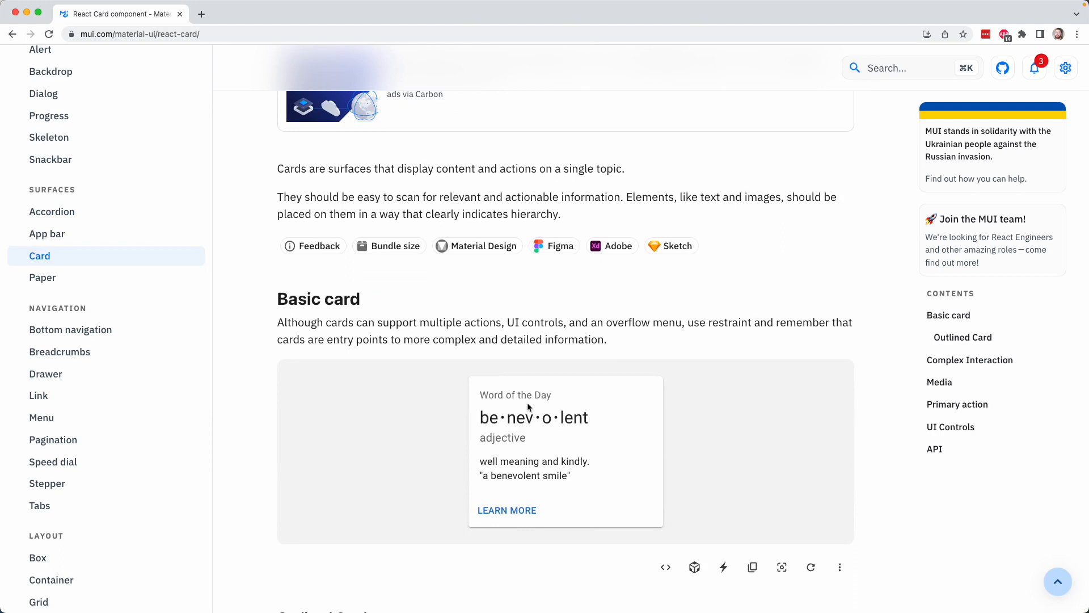
{"action": "mouse_move", "coordinate": [80, 203]}
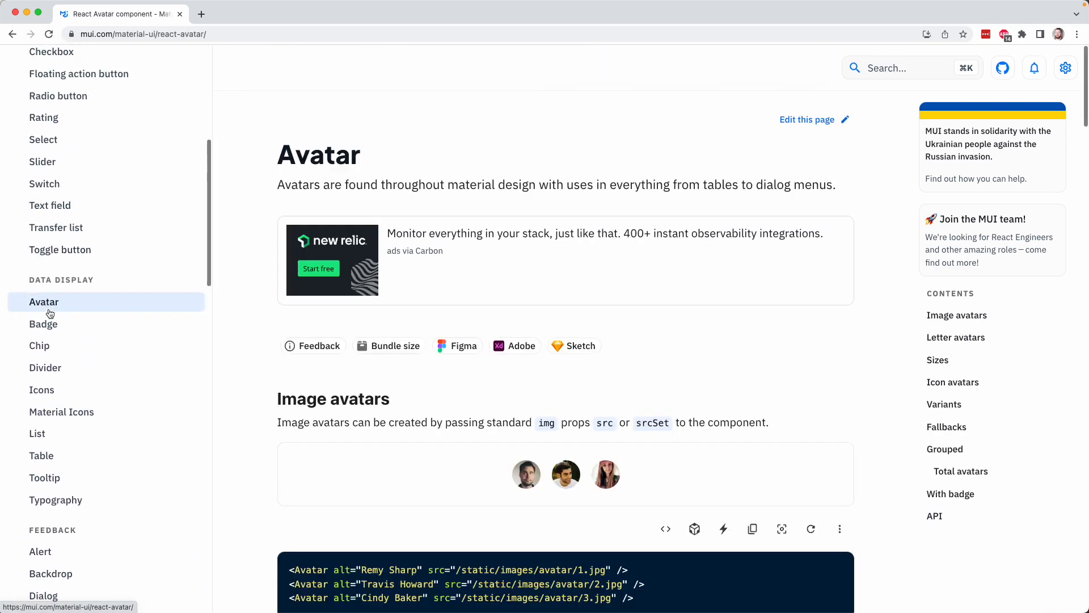
Step: Switch to the Text field component page showing the Basic TextField demo
{"action": "scroll", "scroll_direction": "down", "scroll_amount": 3}
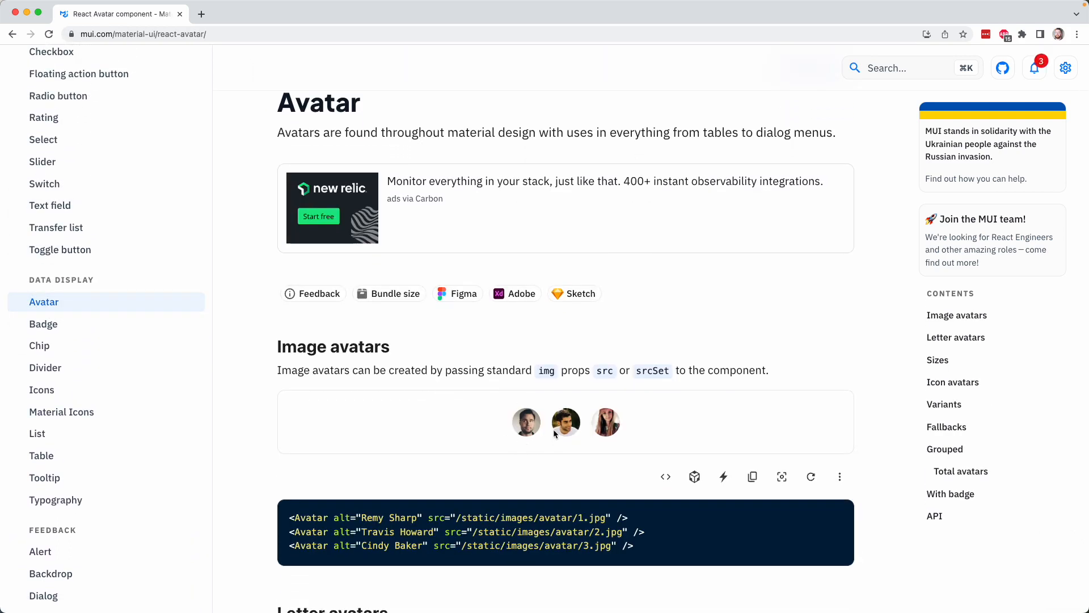
{"action": "mouse_move", "coordinate": [549, 436]}
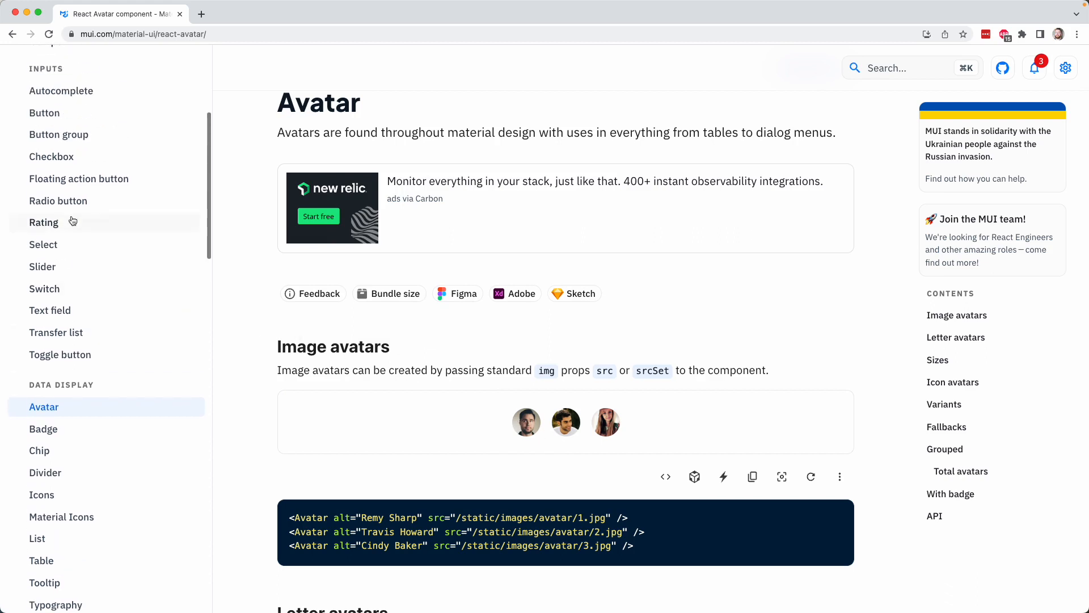
{"action": "left_click", "coordinate": [43, 221]}
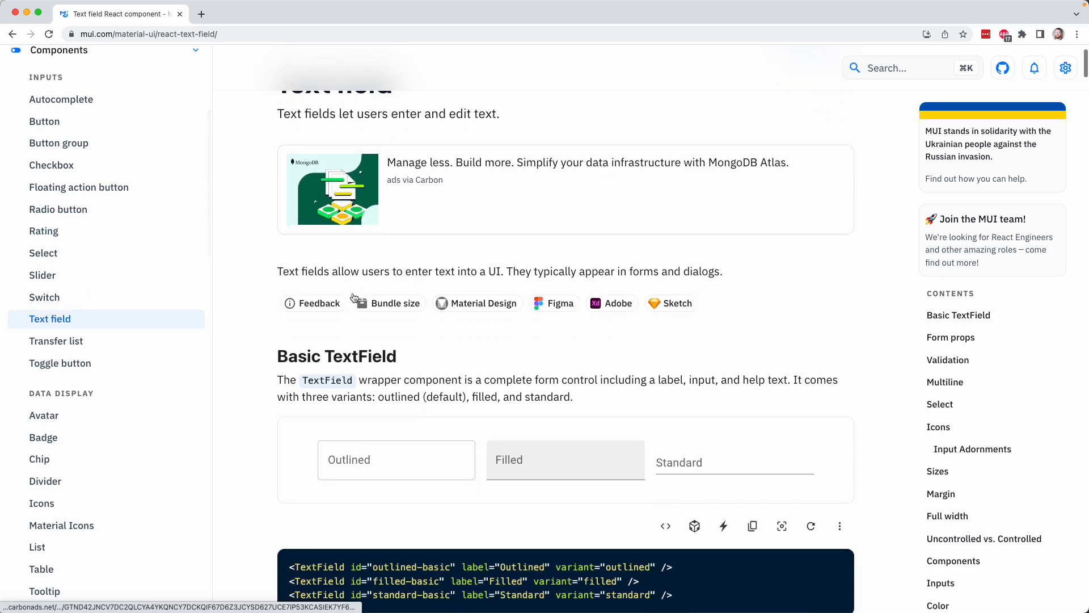
{"action": "scroll", "scroll_direction": "down", "scroll_amount": 3}
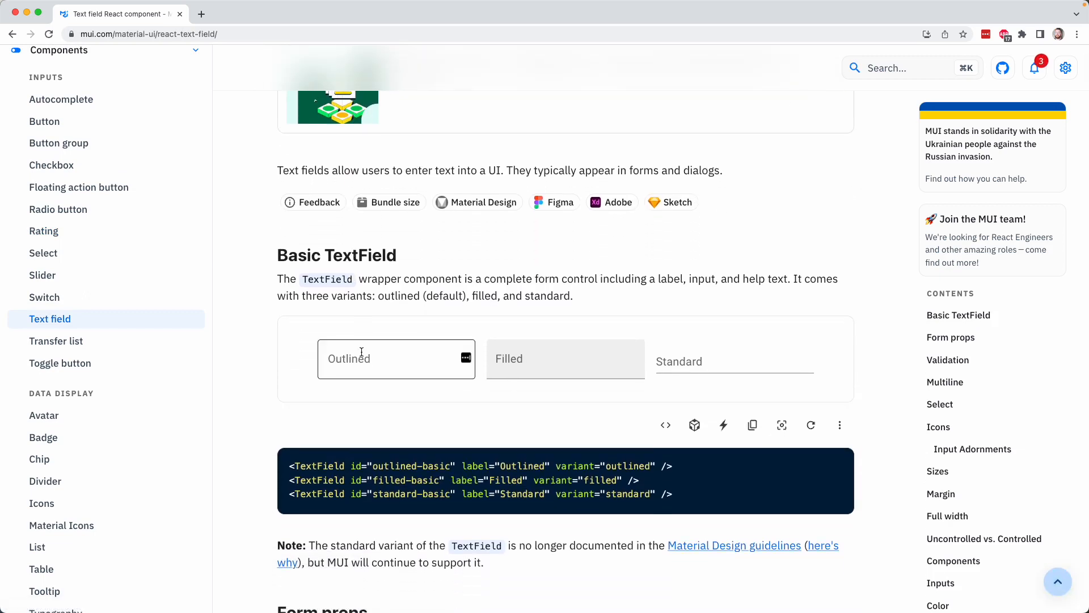
{"action": "left_click", "coordinate": [396, 359]}
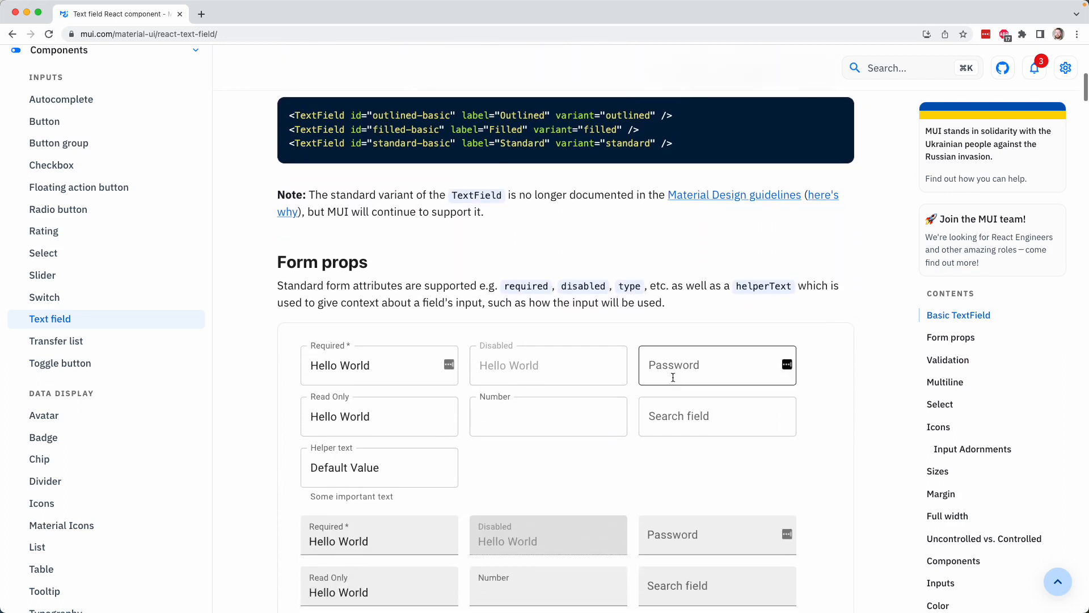
{"action": "scroll", "scroll_direction": "down", "scroll_amount": 3}
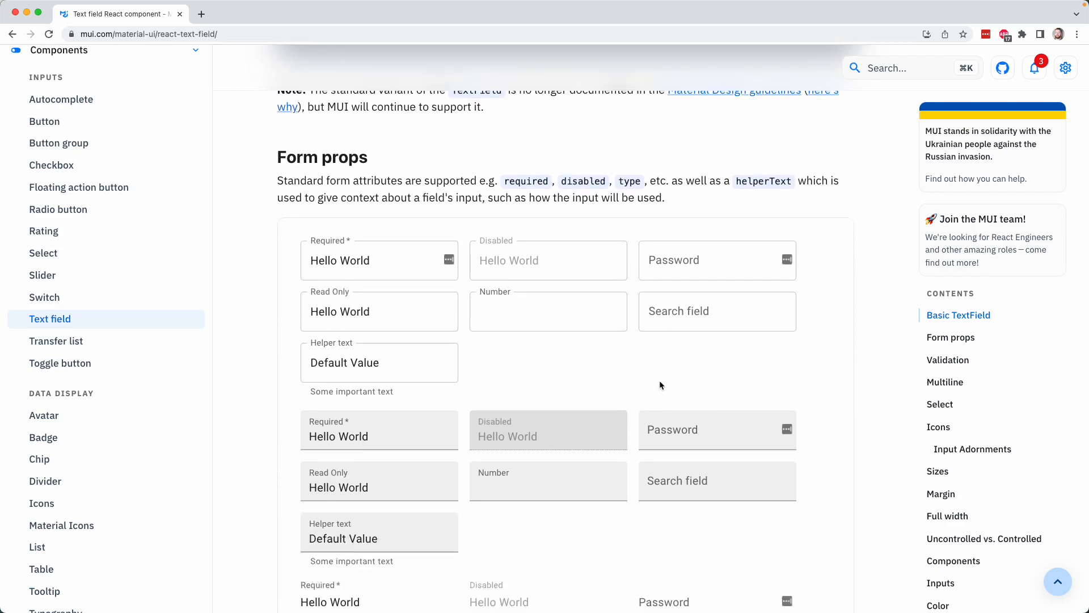